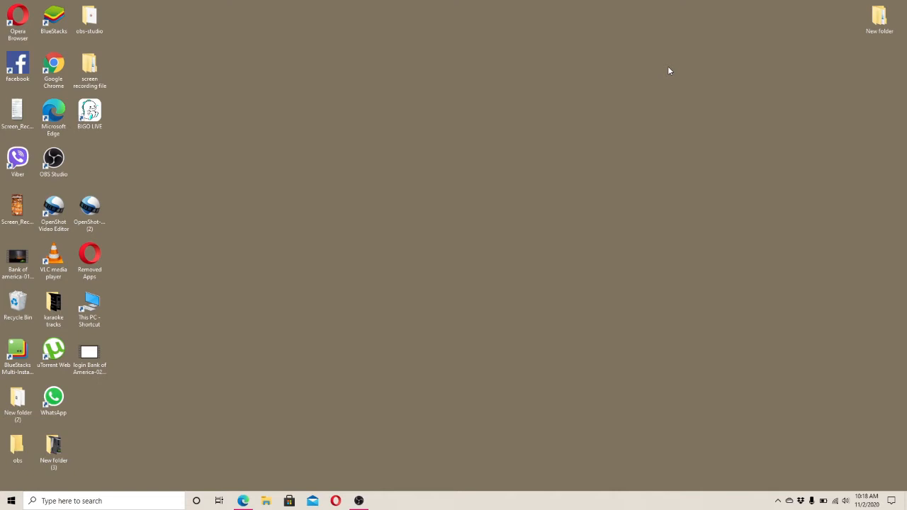
mouse_move(587, 214)
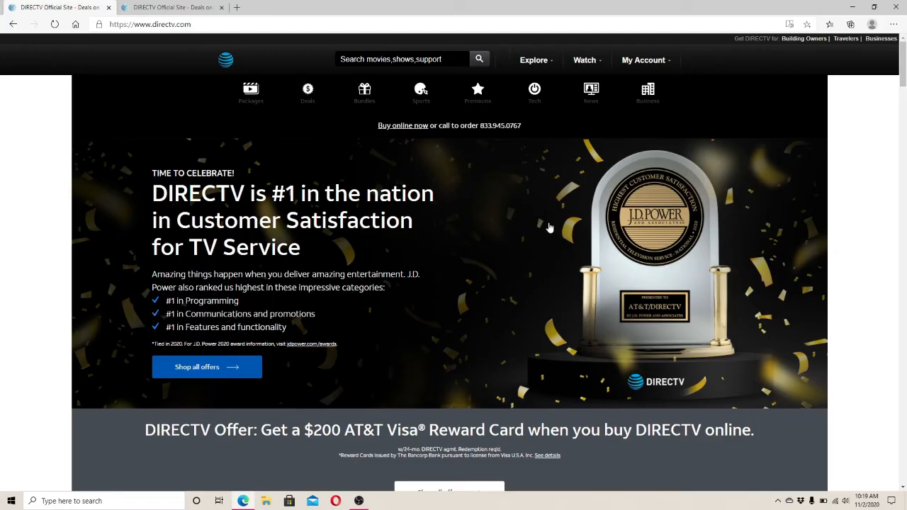
Go from My Account to the AT&T DIRECTV sign-in page and enter the user ID
left_click(643, 61)
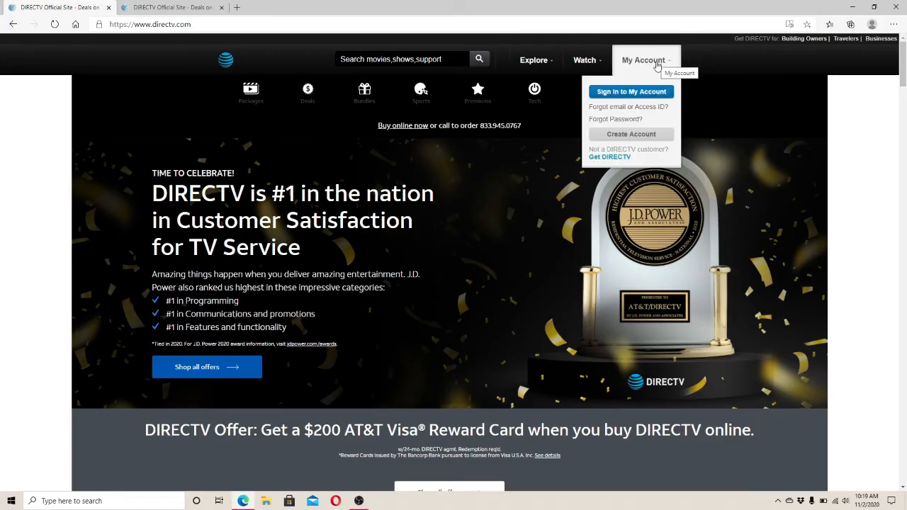
left_click(631, 91)
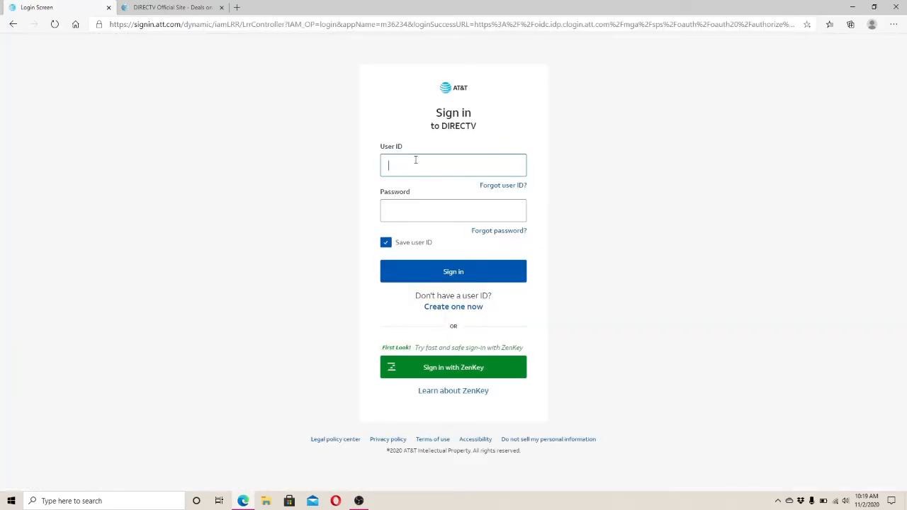
left_click(454, 165)
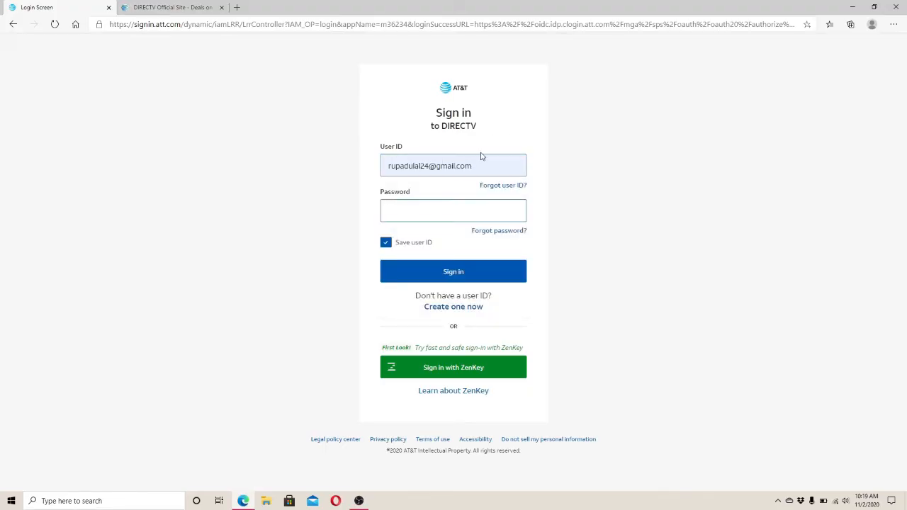
mouse_move(503, 185)
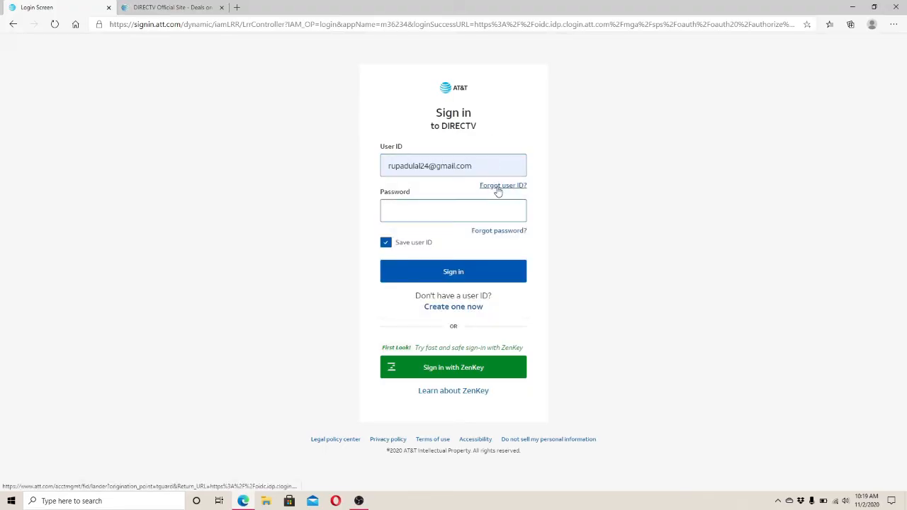
Enter the six-character password and uncheck Save user ID
left_click(453, 210)
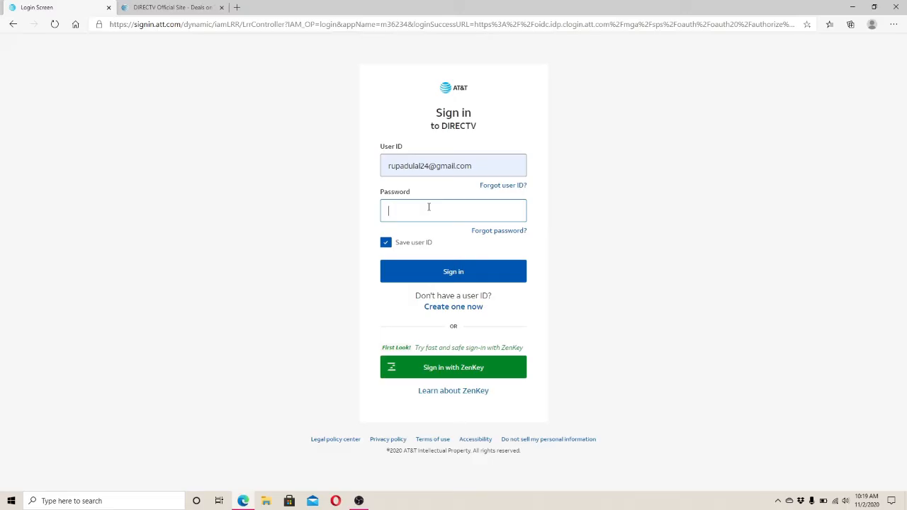
type("••••••")
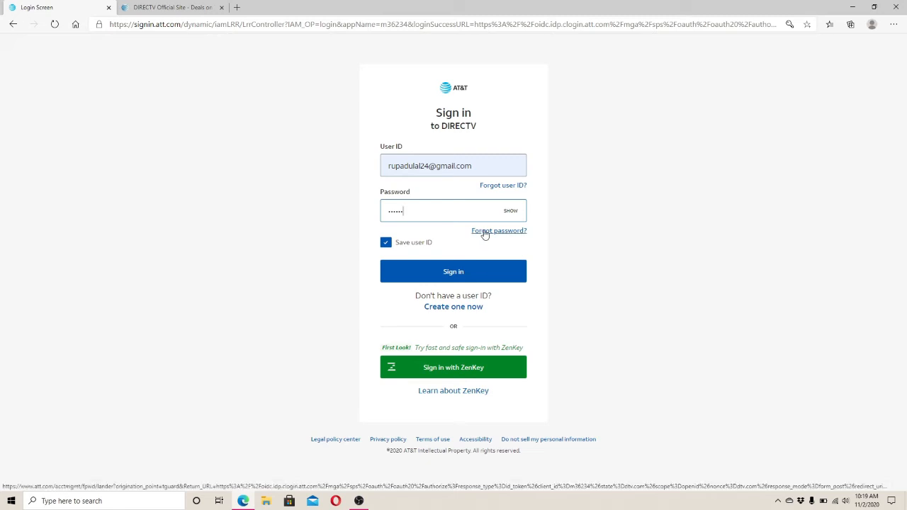
left_click(386, 242)
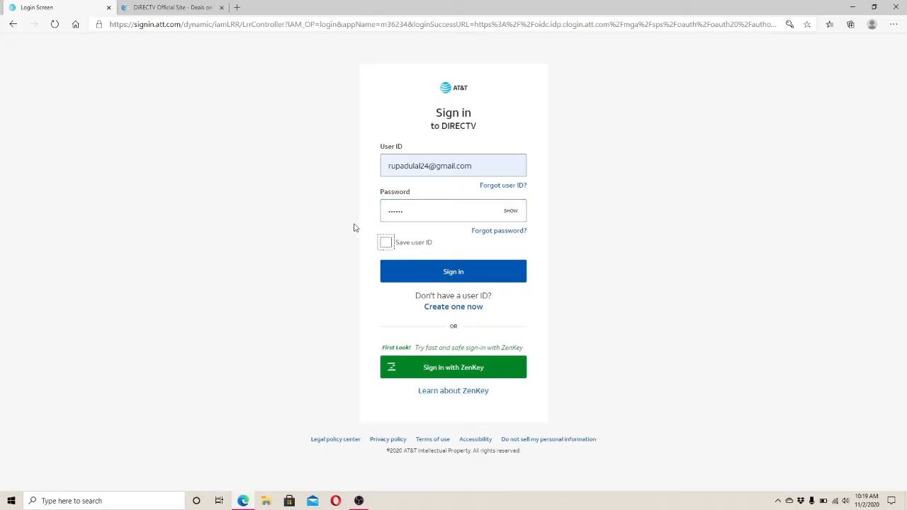
mouse_move(505, 230)
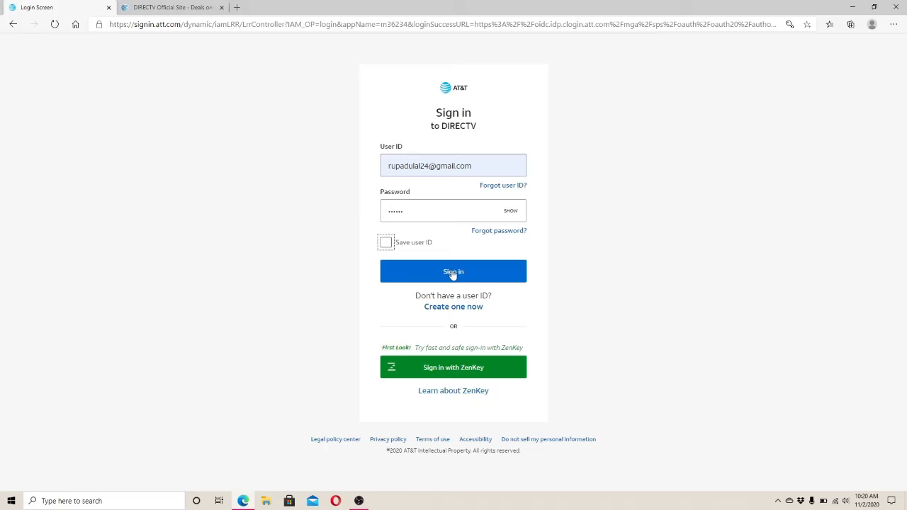
mouse_move(392, 306)
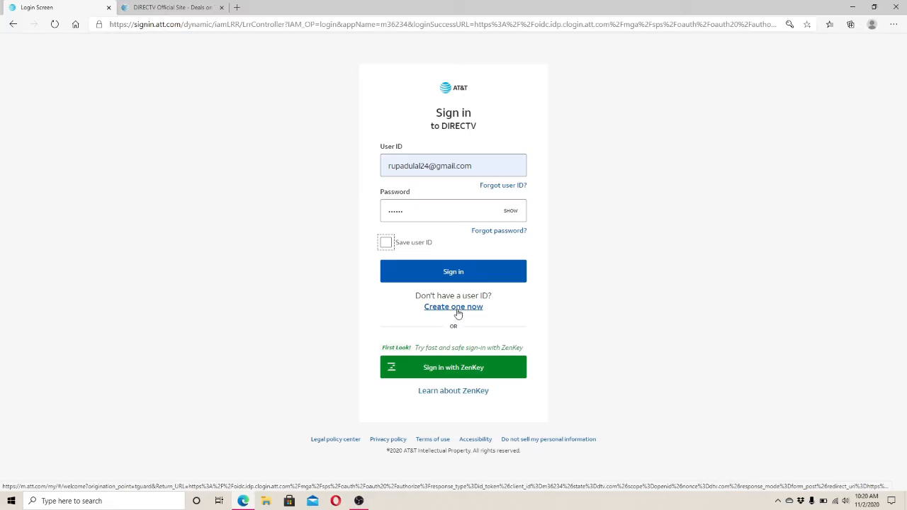
mouse_move(666, 205)
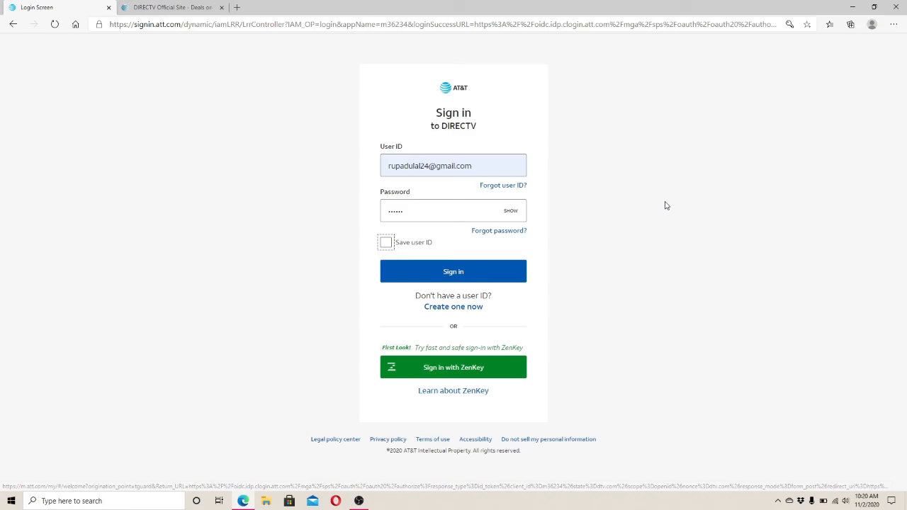